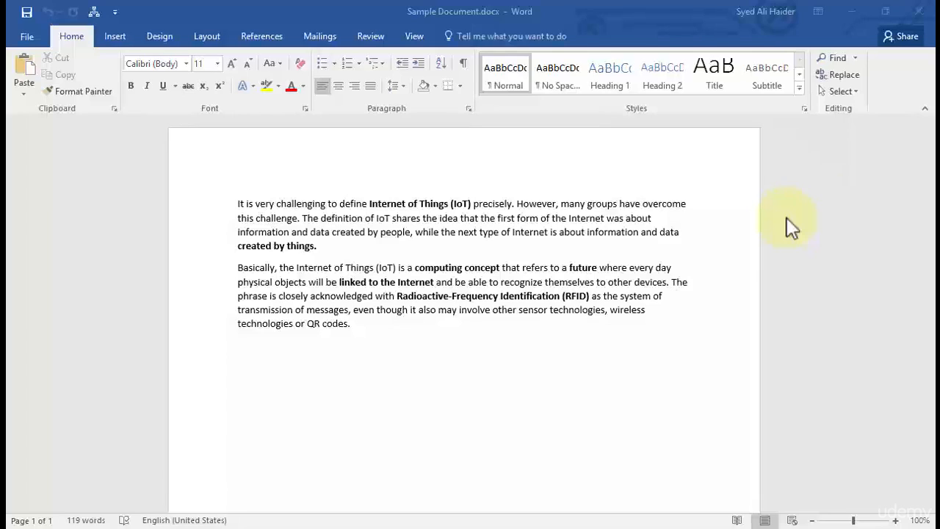
pyautogui.moveTo(625, 266)
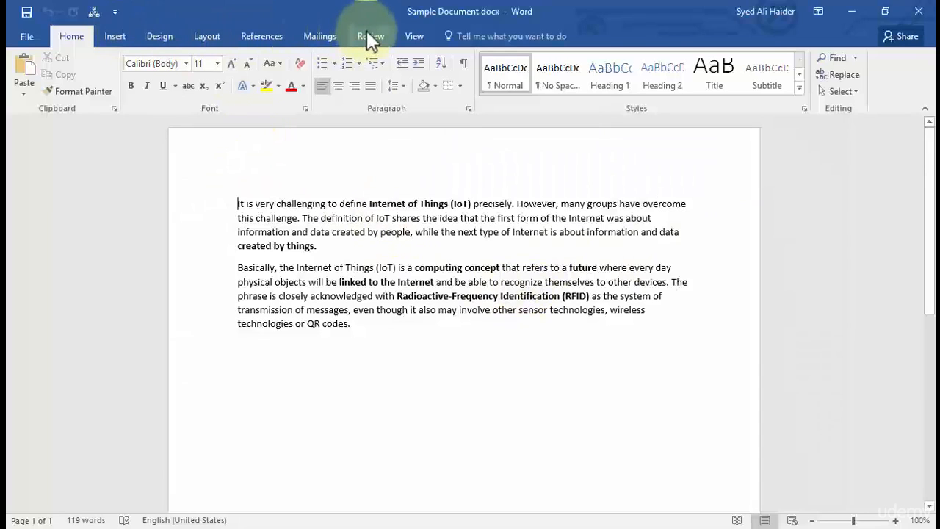
# - Switch to the Review tab to show the reviewing and change-tracking tools
pyautogui.click(370, 36)
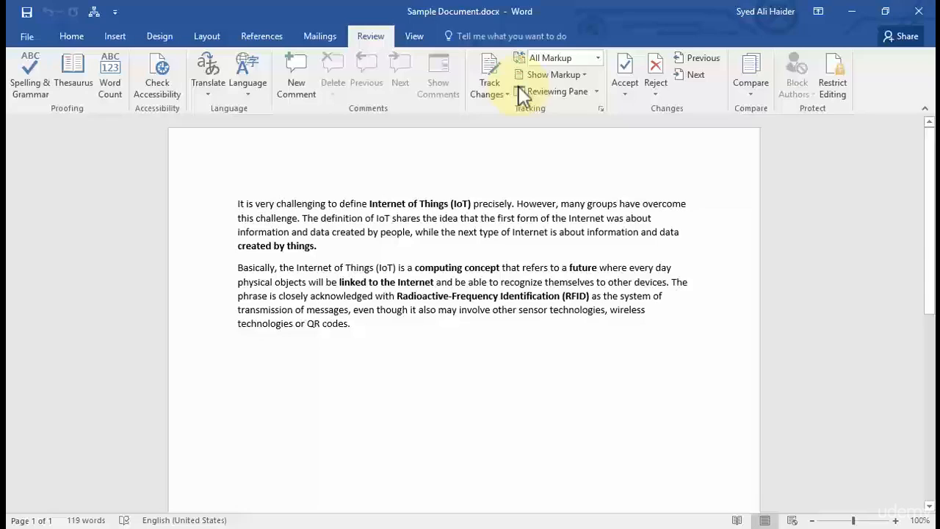
pyautogui.moveTo(551, 117)
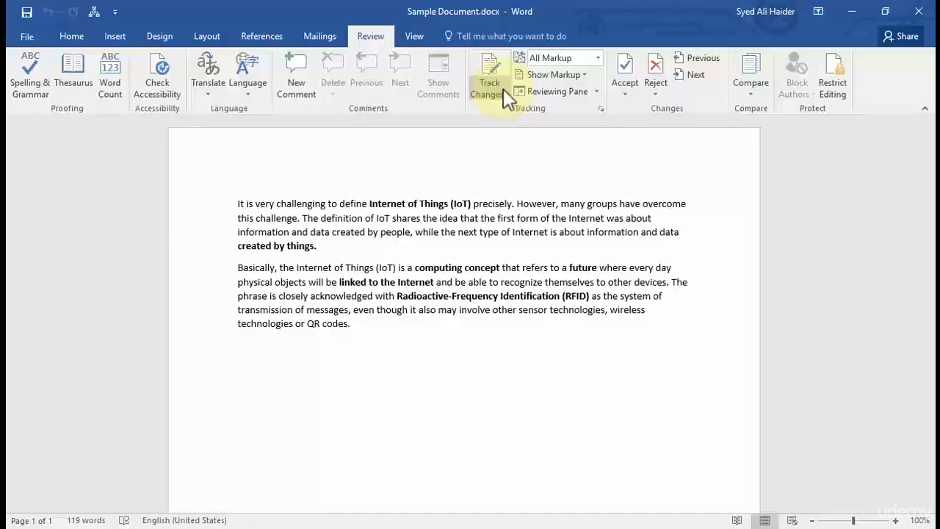
# - Turn on Track Changes and select the word 'challenging' for bolding
pyautogui.click(238, 204)
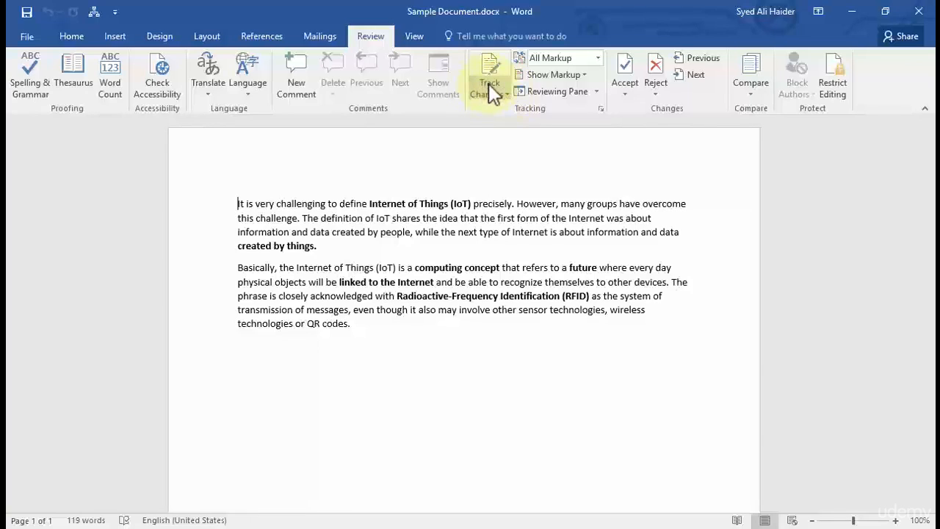
pyautogui.moveTo(503, 96)
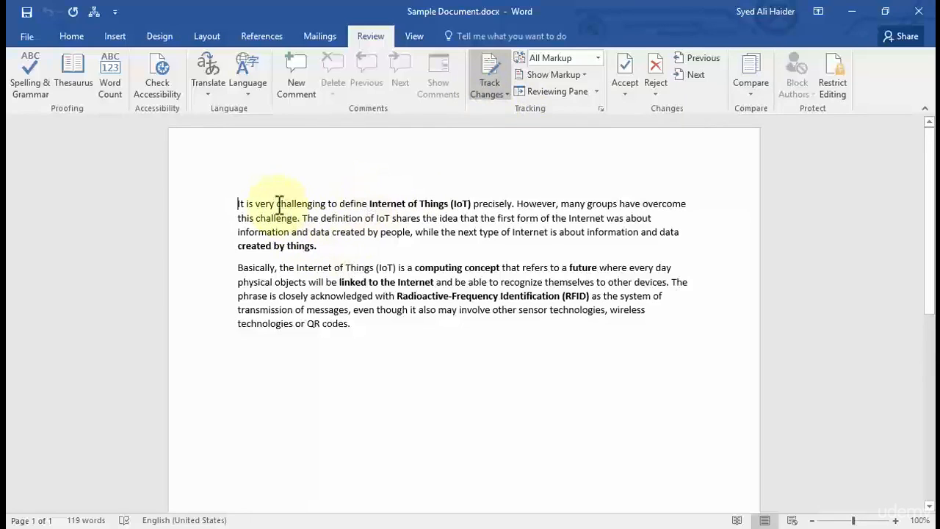
pyautogui.doubleClick(293, 203)
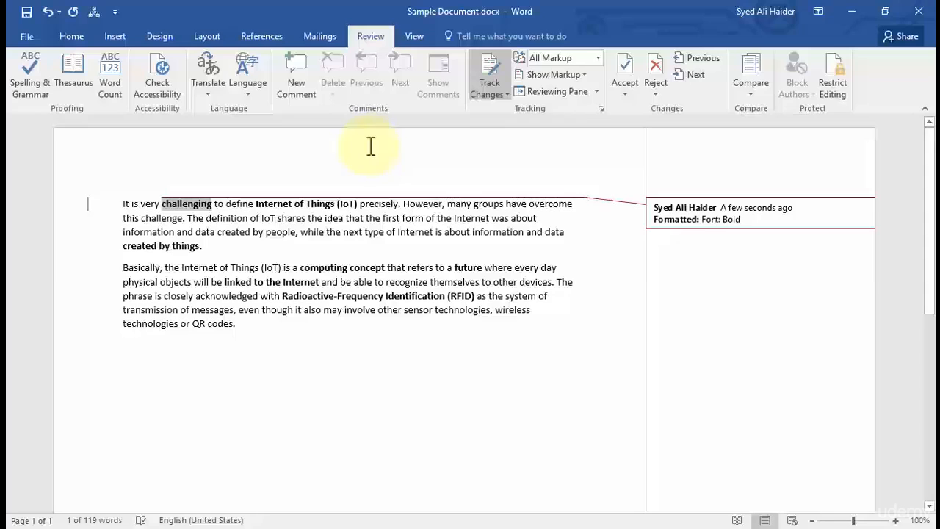
pyautogui.moveTo(709, 218)
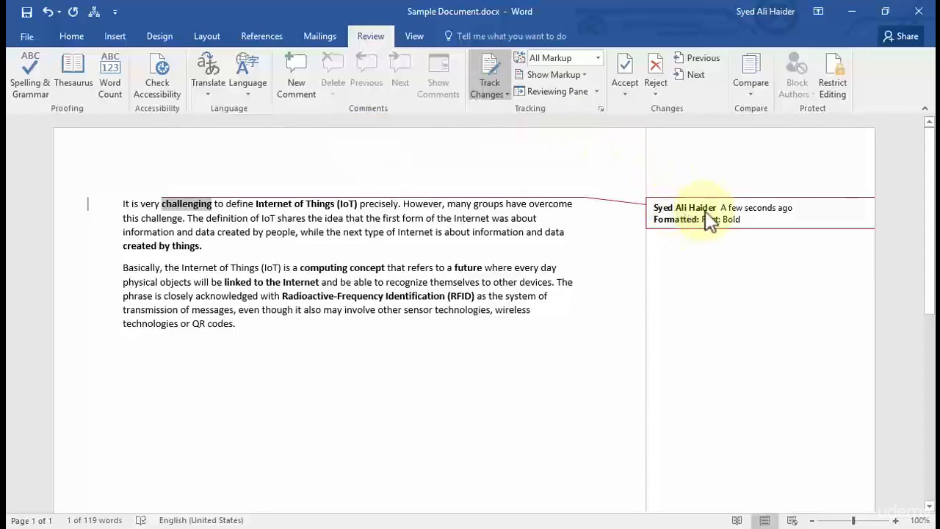
pyautogui.moveTo(674, 235)
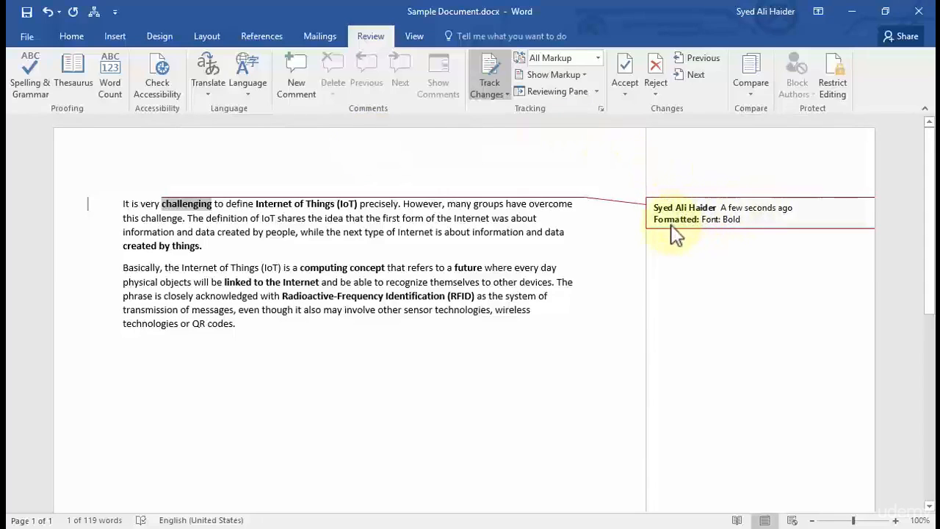
pyautogui.moveTo(894, 229)
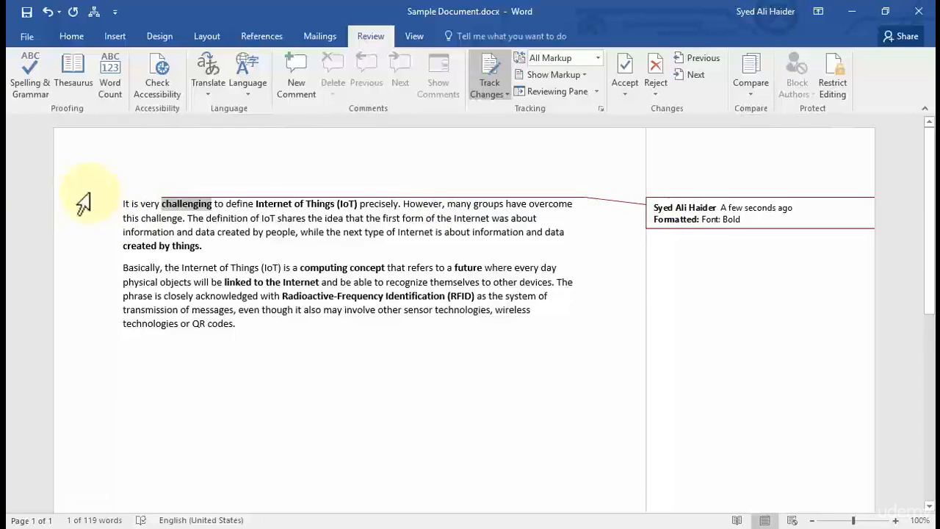
pyautogui.moveTo(92, 209)
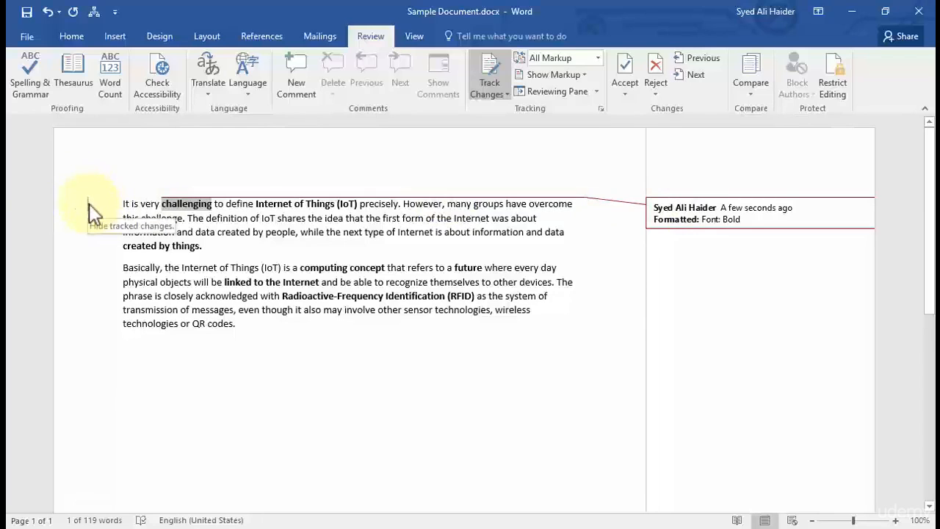
# - Switch the markup view to Simple Markup, then No Markup, and reopen the display choices
pyautogui.click(559, 57)
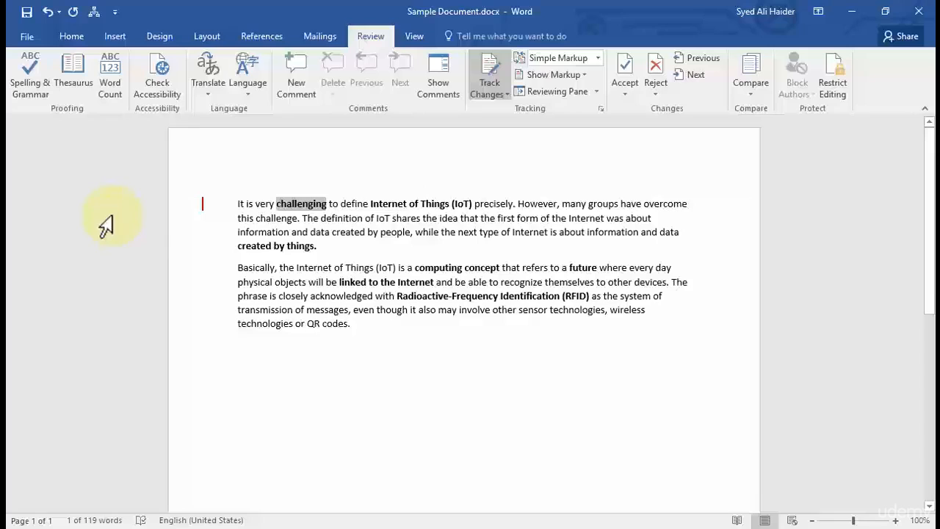
pyautogui.moveTo(711, 209)
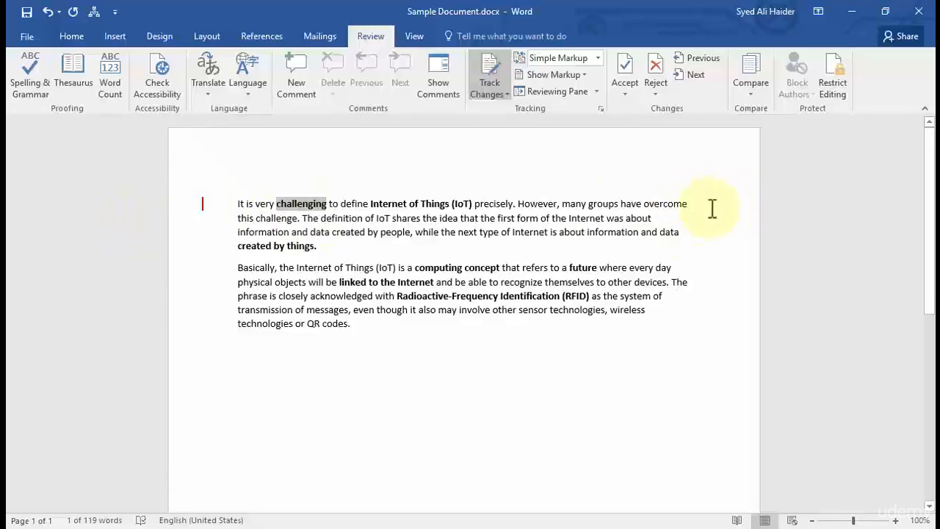
pyautogui.moveTo(747, 206)
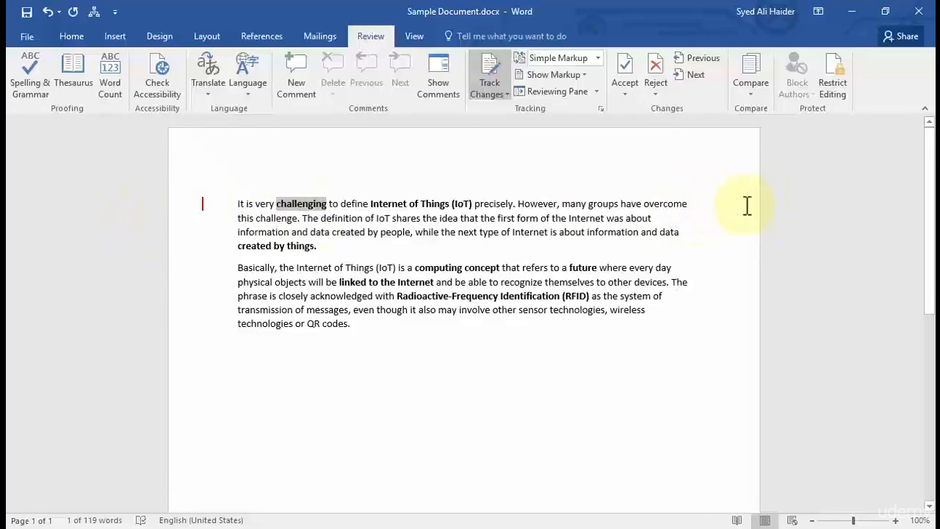
pyautogui.moveTo(180, 217)
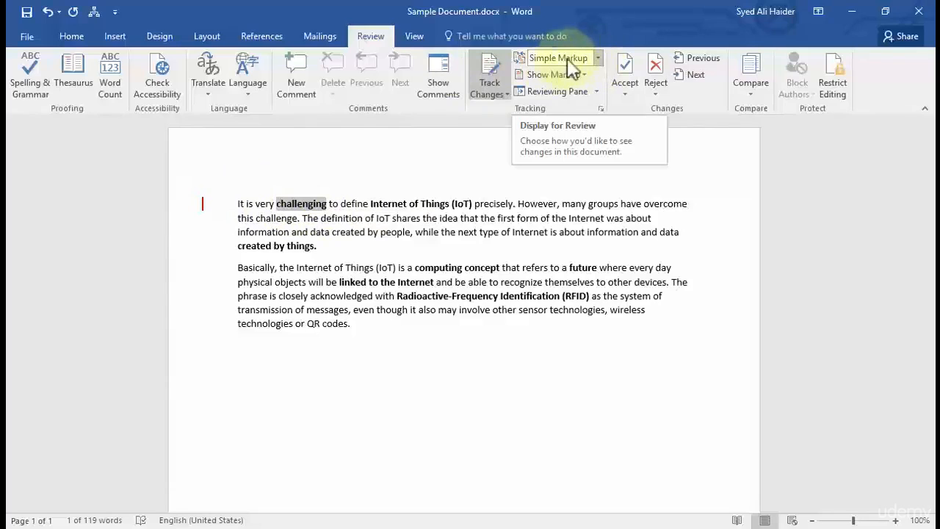
pyautogui.click(597, 57)
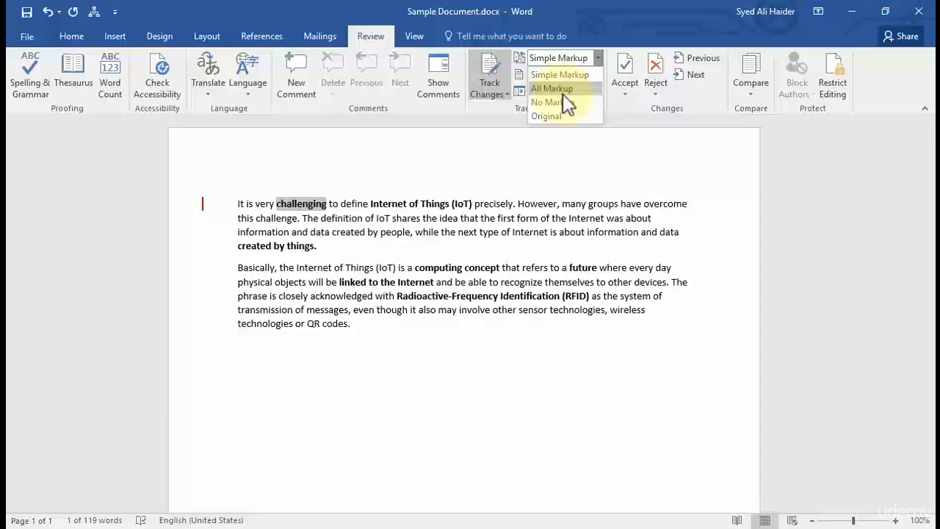
pyautogui.moveTo(553, 103)
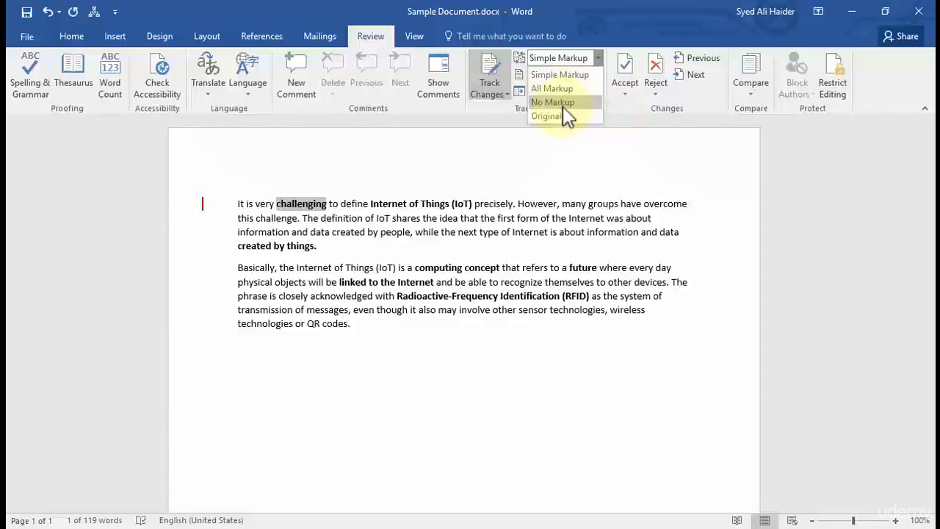
pyautogui.click(553, 101)
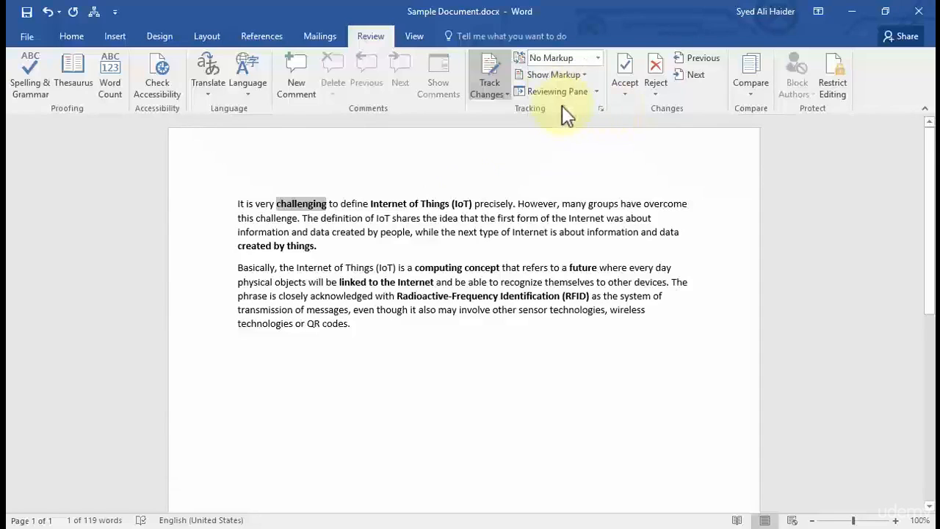
pyautogui.moveTo(350, 245)
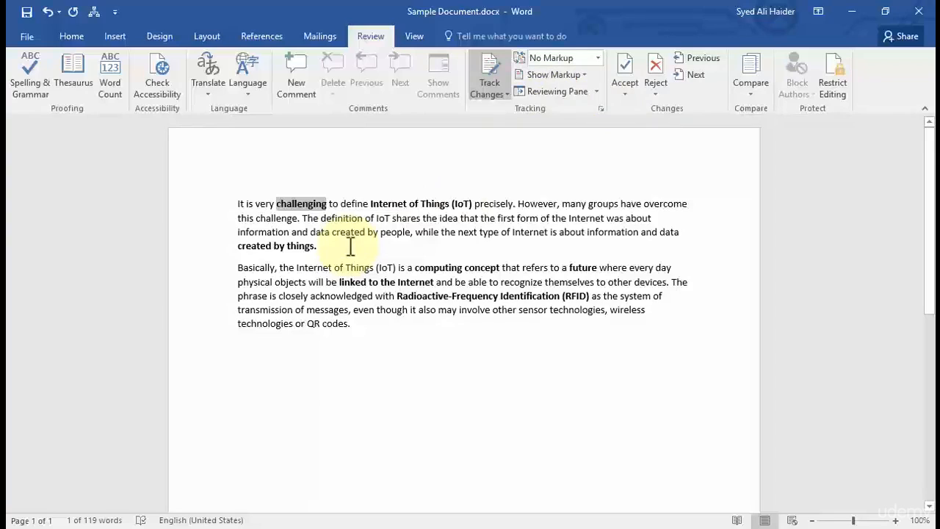
pyautogui.moveTo(460, 250)
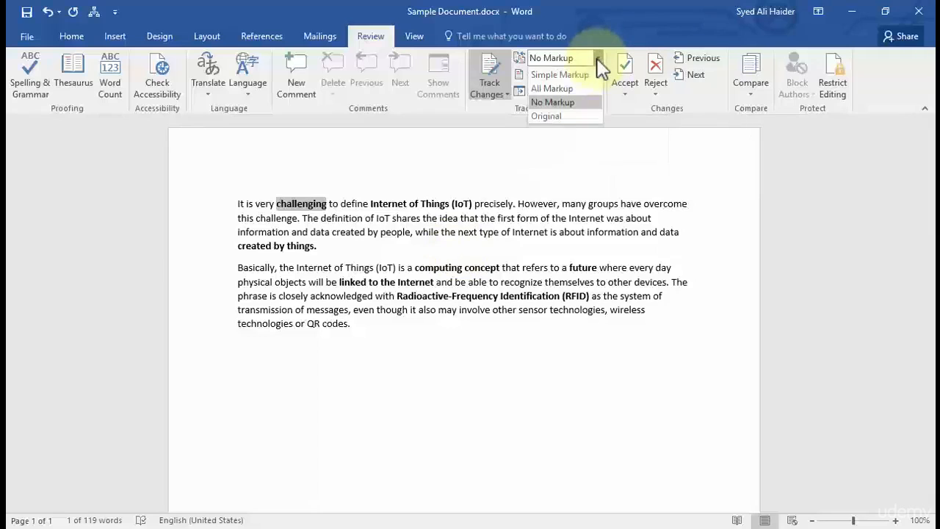
pyautogui.click(552, 74)
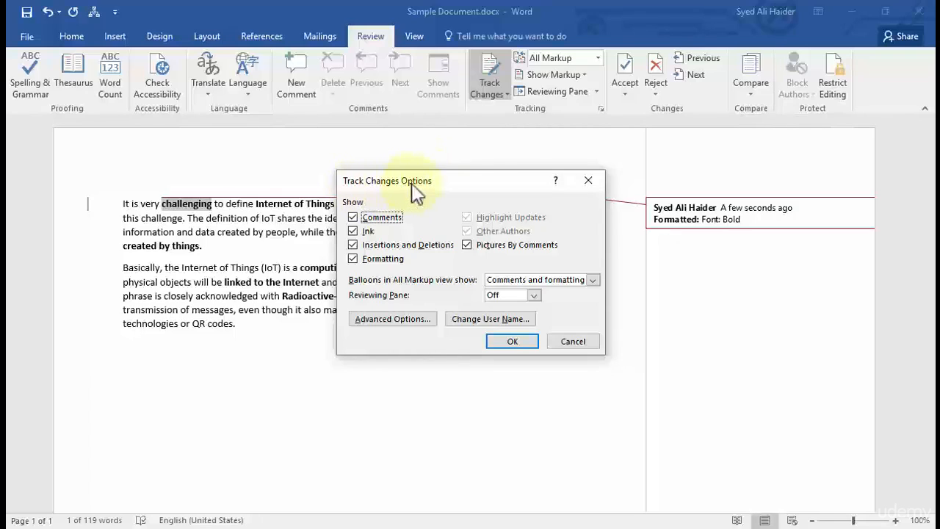
pyautogui.moveTo(490, 190)
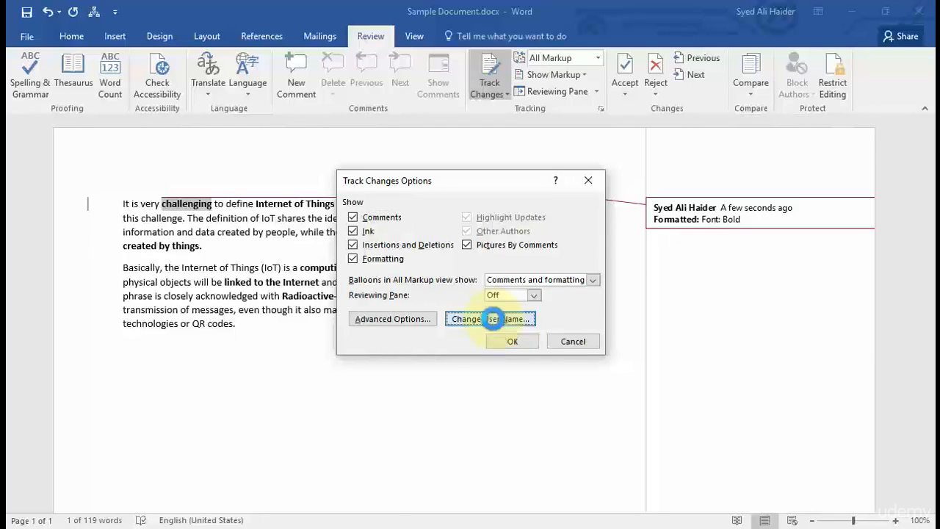
# - Choose Change User Name to edit the author label on tracked changes
pyautogui.click(490, 319)
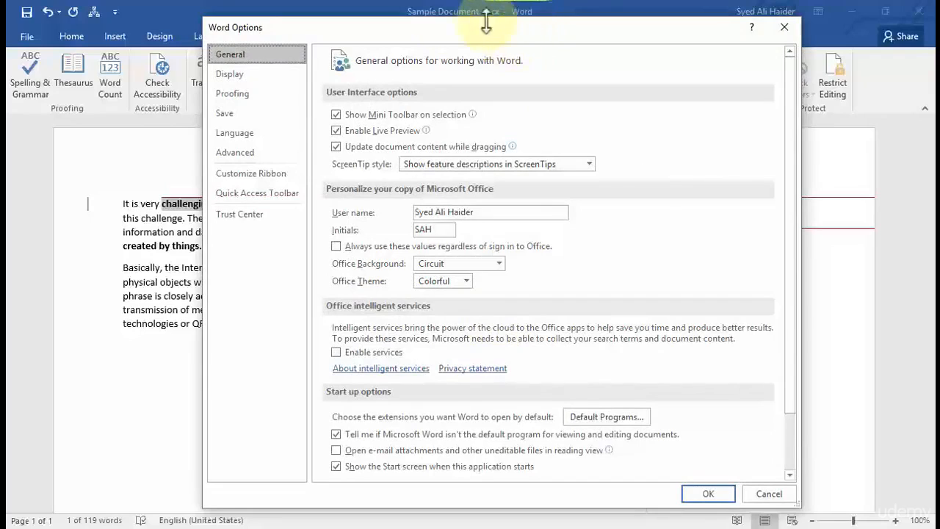
pyautogui.moveTo(507, 42)
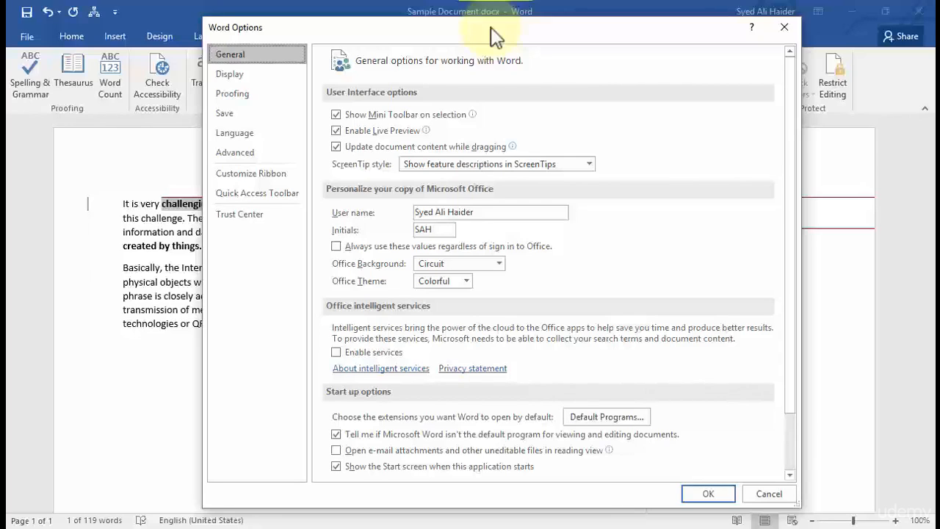
pyautogui.moveTo(356, 67)
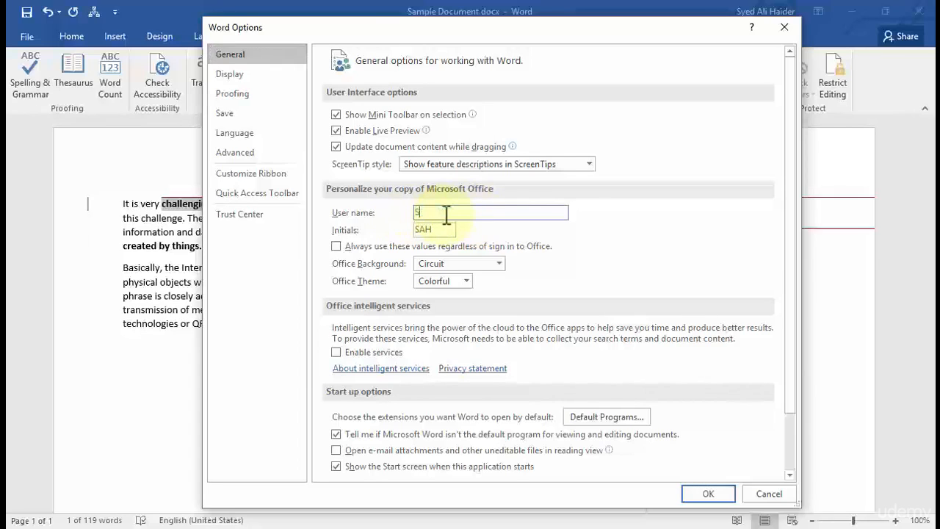
# - Set the author user name to 'Syed Ali' with initials SA and confirm
pyautogui.write('Syed Ali')
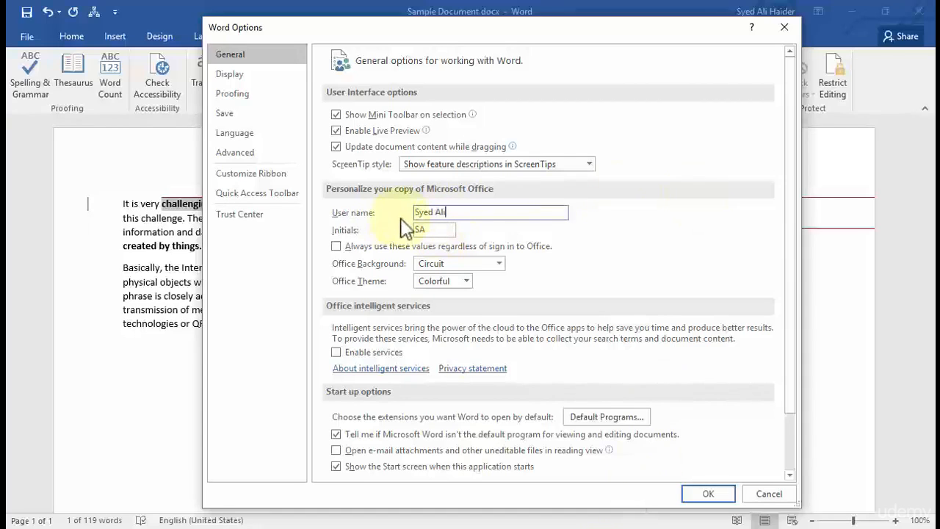
pyautogui.moveTo(707, 493)
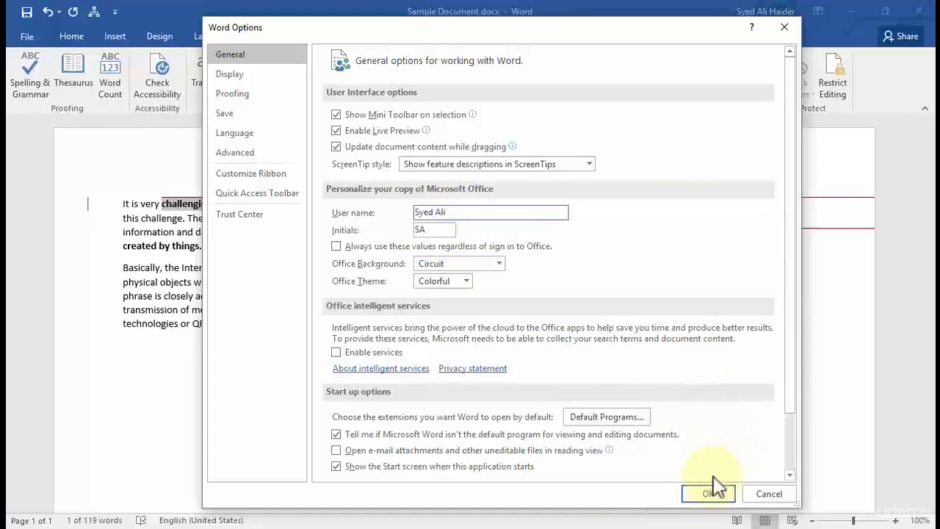
pyautogui.moveTo(724, 448)
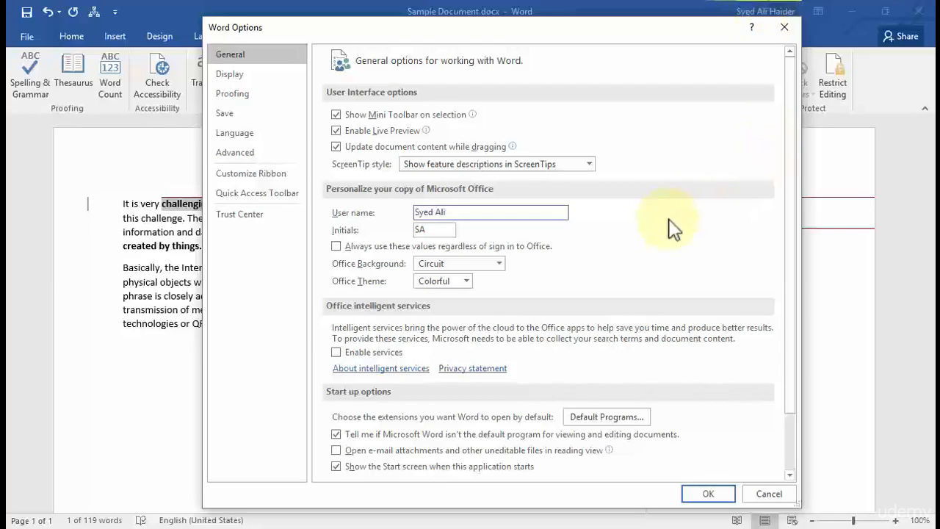
pyautogui.moveTo(656, 242)
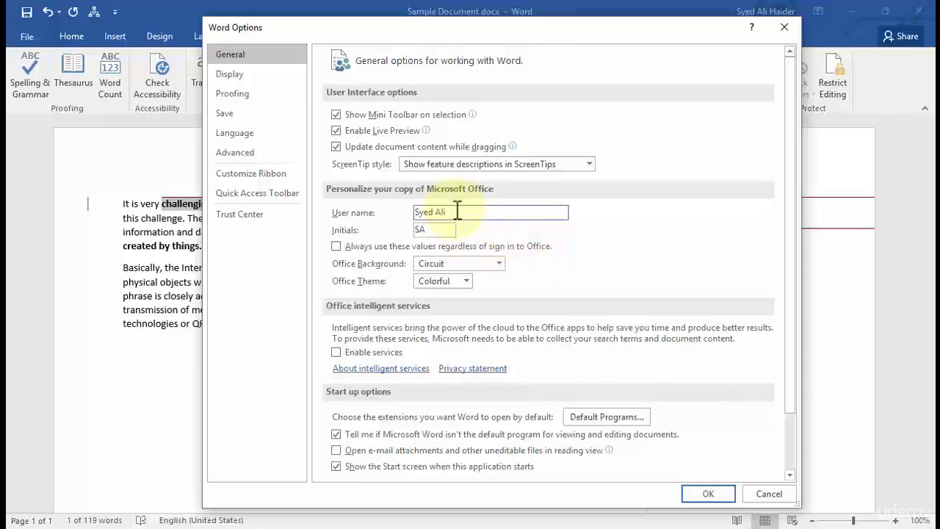
pyautogui.doubleClick(429, 212)
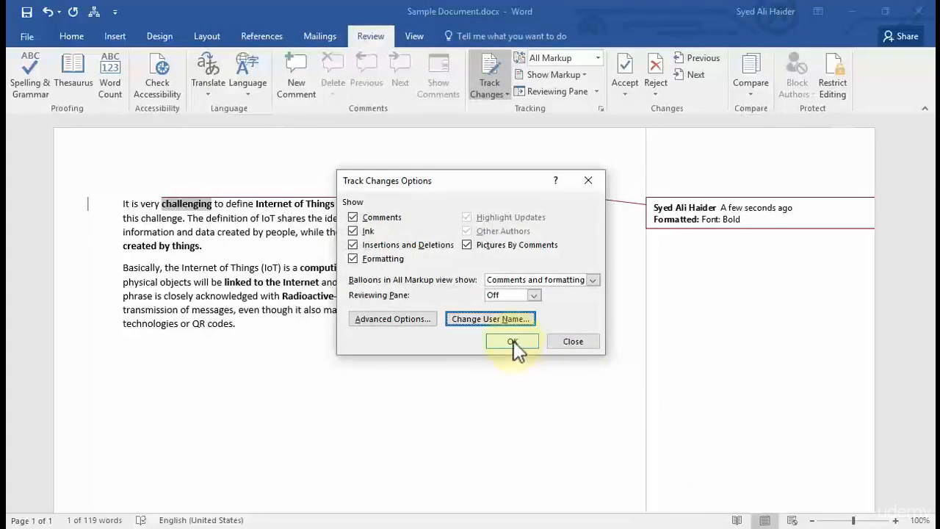
pyautogui.click(512, 341)
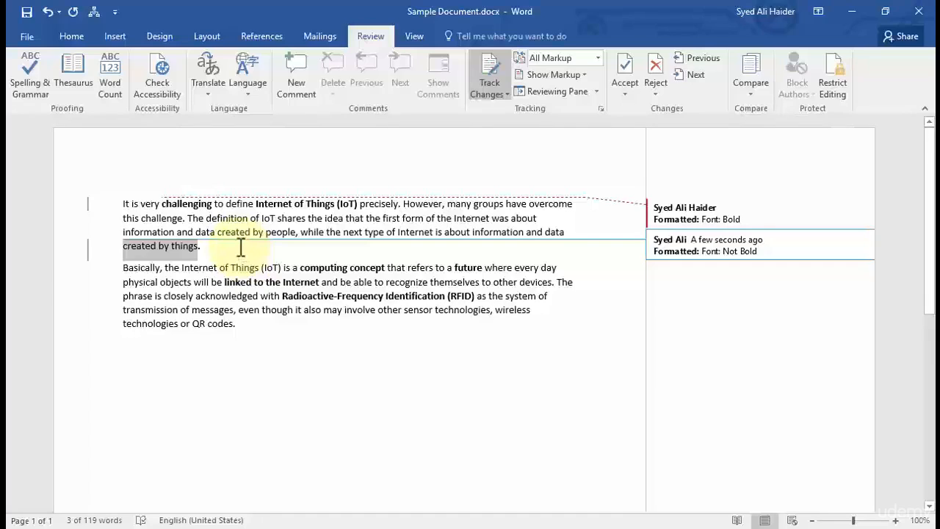
# - Remove bold from 'created by things.' via the Home tab, then return to Review
pyautogui.click(71, 35)
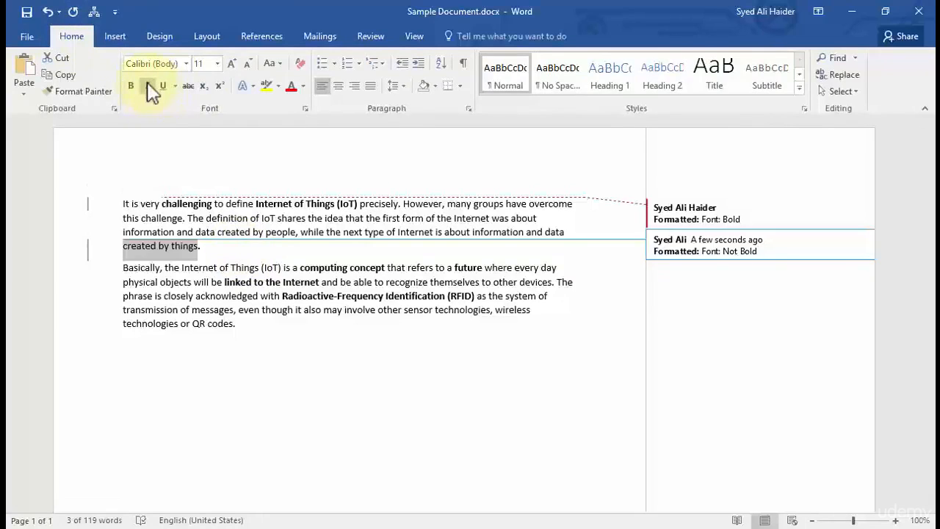
pyautogui.click(371, 35)
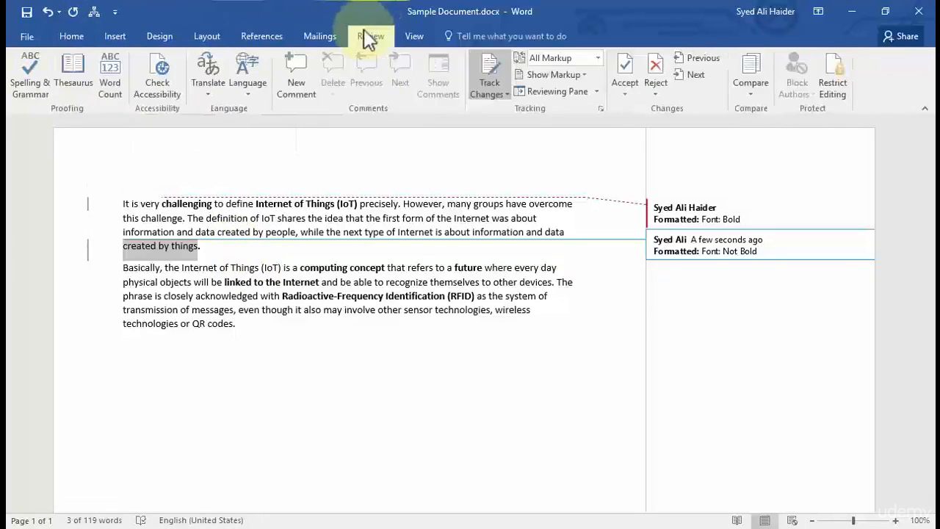
pyautogui.click(371, 35)
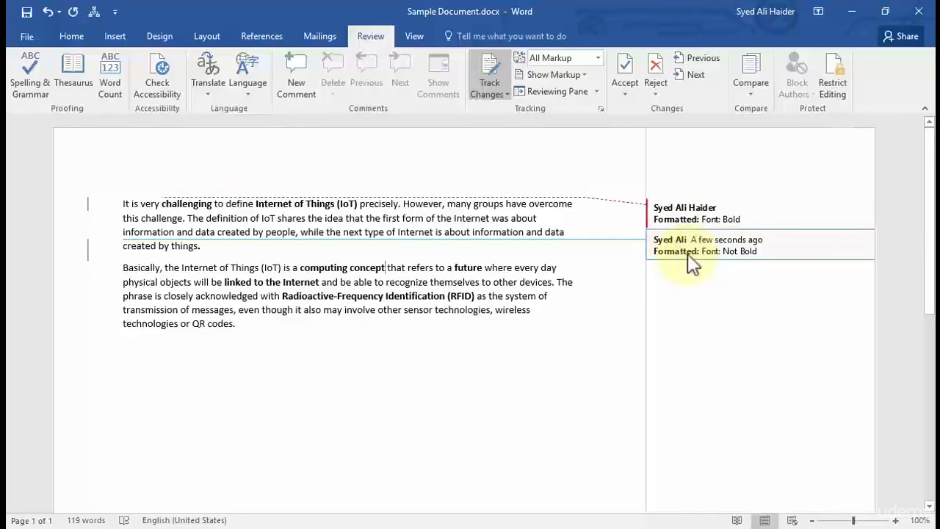
pyautogui.moveTo(738, 262)
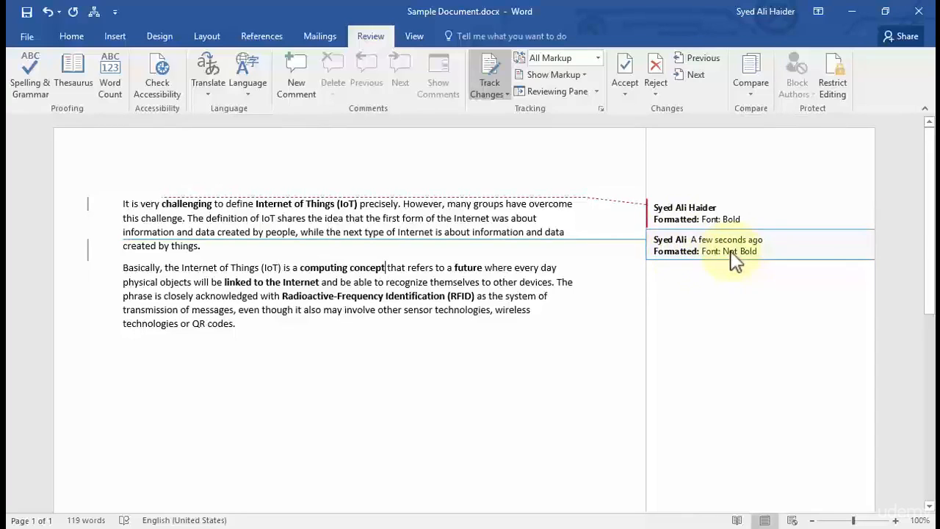
pyautogui.moveTo(653, 263)
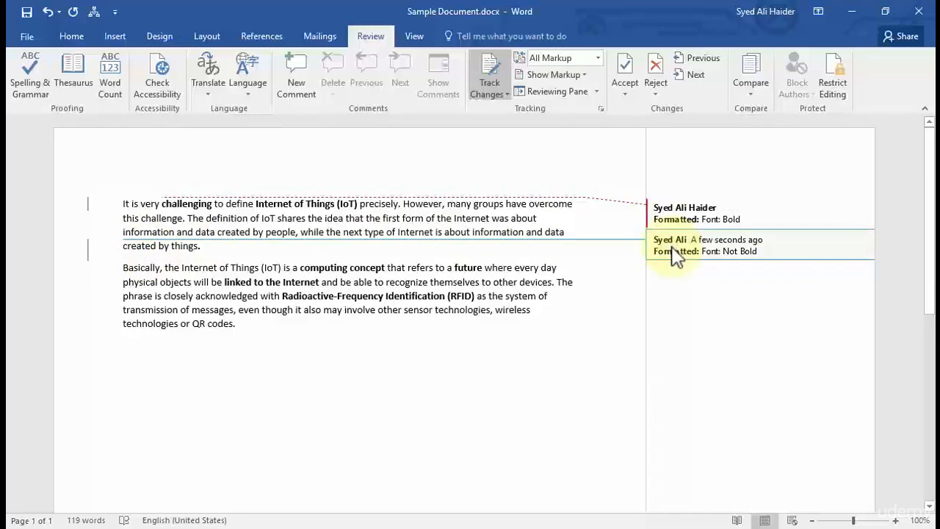
pyautogui.moveTo(680, 257)
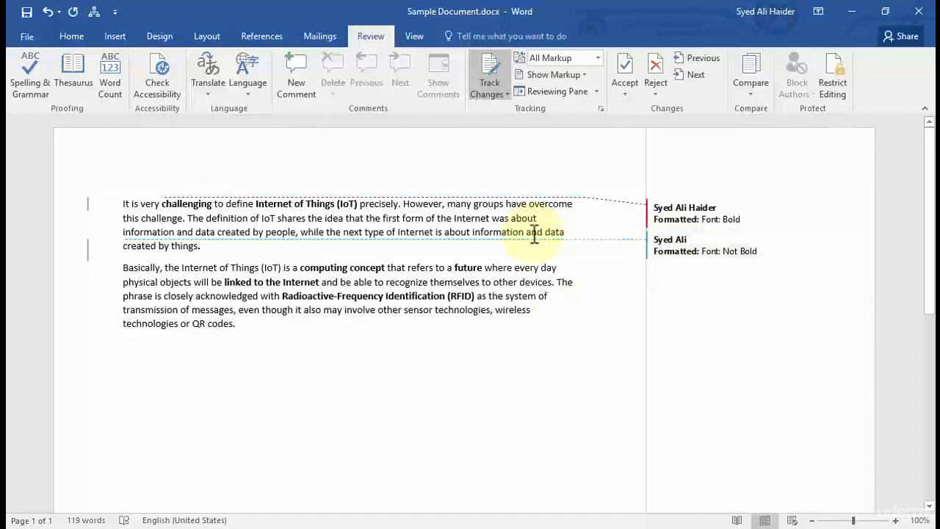
pyautogui.moveTo(483, 232)
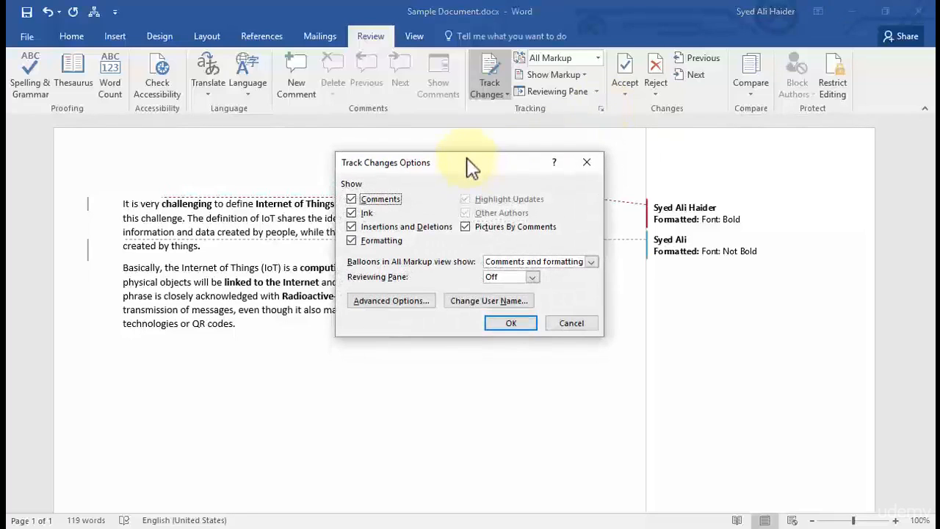
pyautogui.moveTo(437, 208)
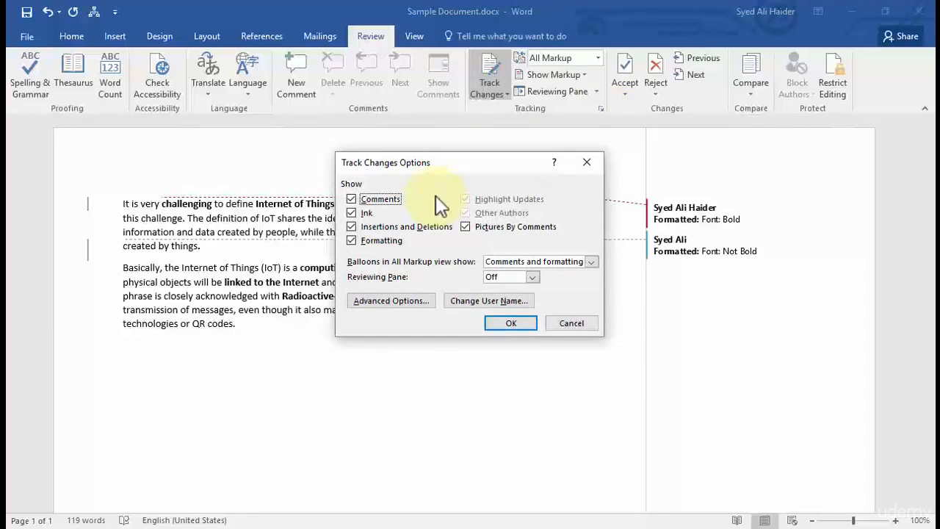
pyautogui.moveTo(426, 206)
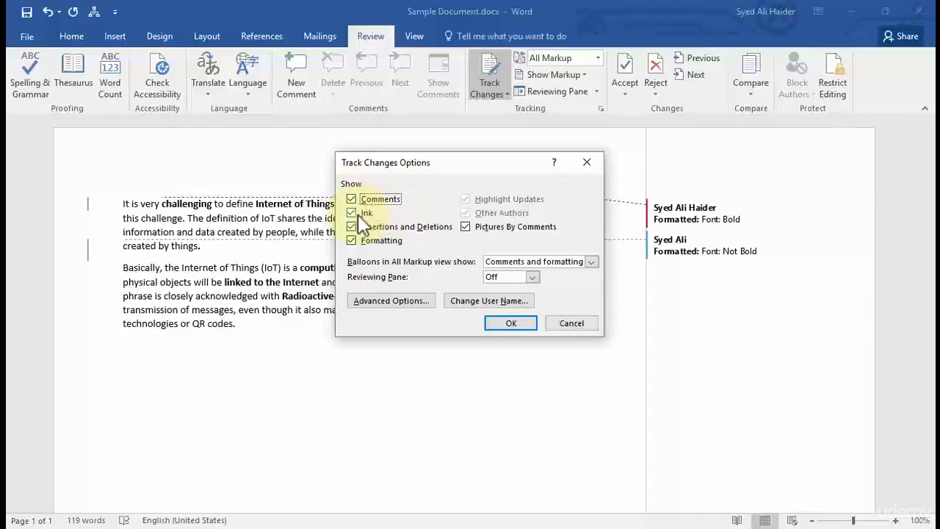
pyautogui.moveTo(422, 230)
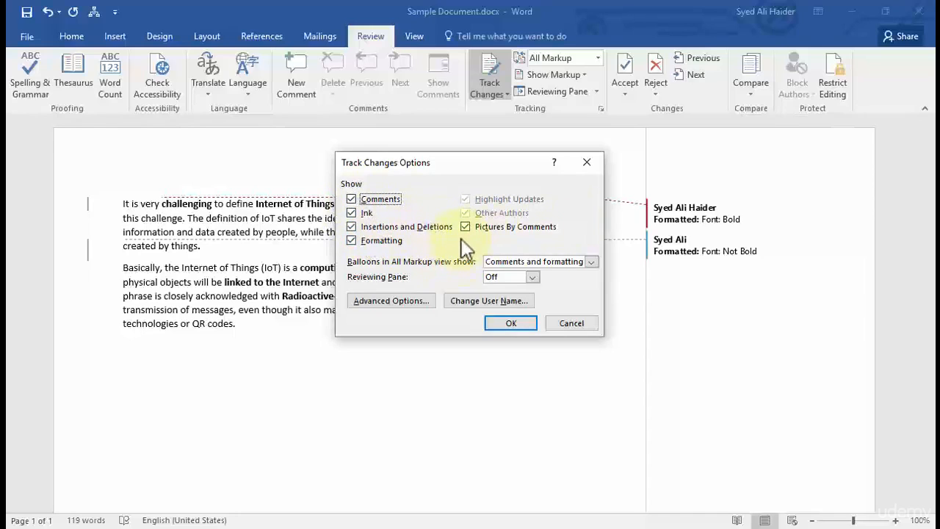
pyautogui.moveTo(503, 202)
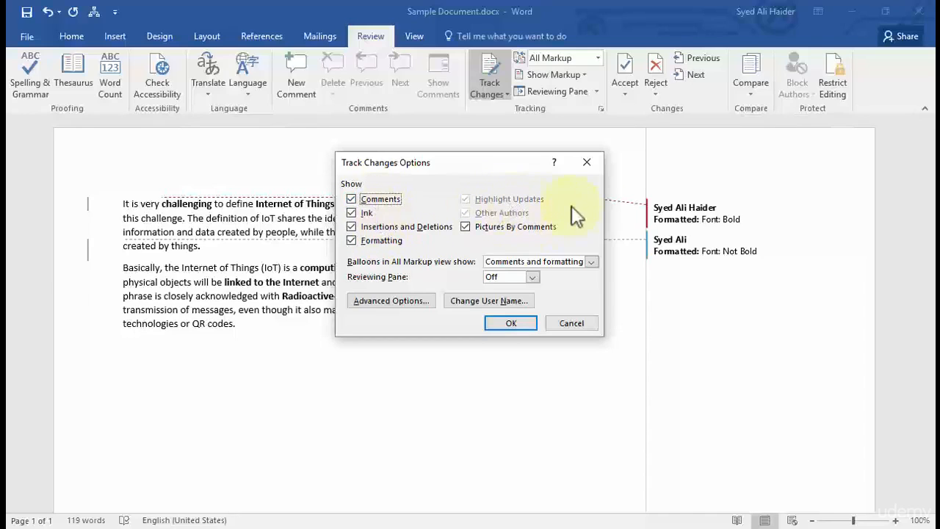
pyautogui.moveTo(698, 221)
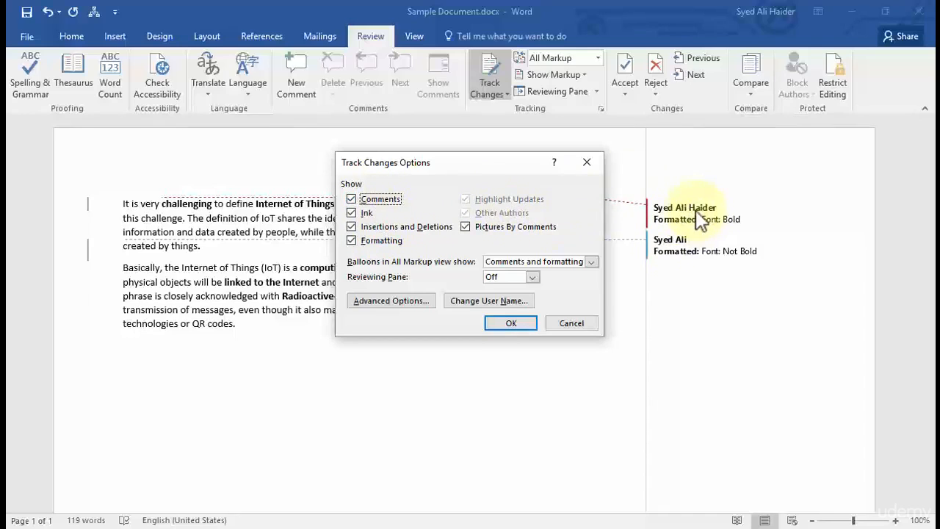
pyautogui.moveTo(674, 249)
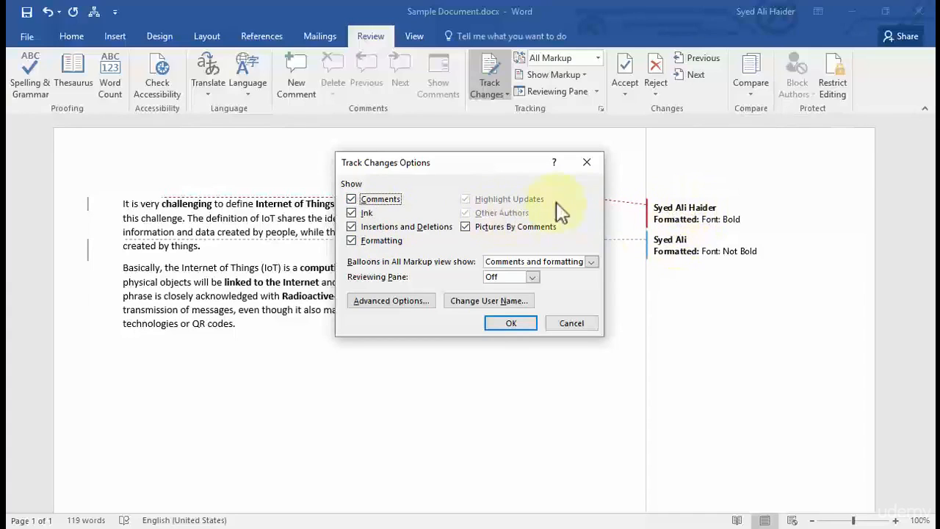
pyautogui.moveTo(592, 215)
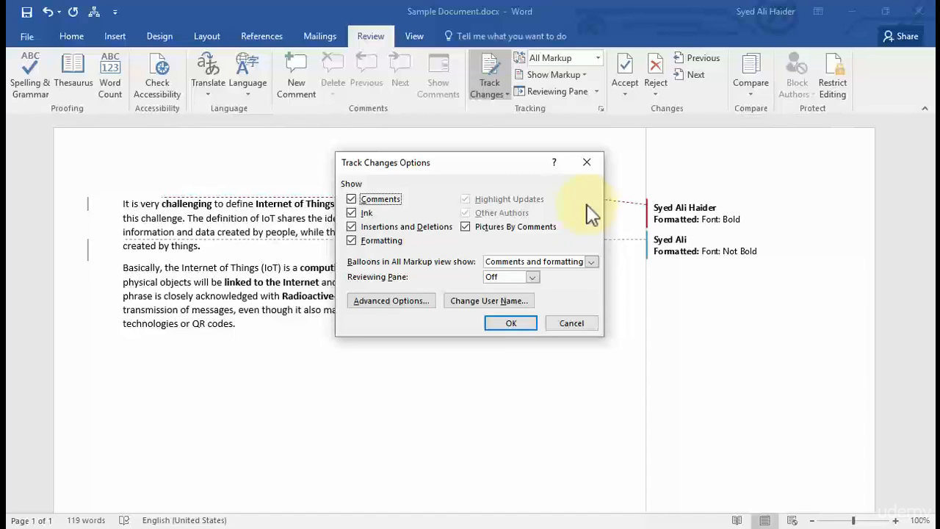
pyautogui.moveTo(433, 275)
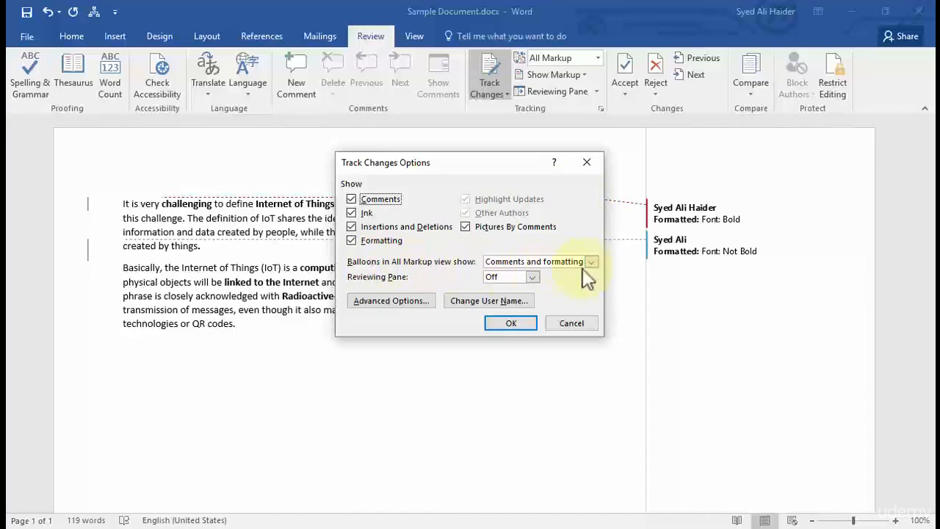
# - Keep balloons showing comments and formatting and the reviewing pane off, then open Advanced Options
pyautogui.click(592, 261)
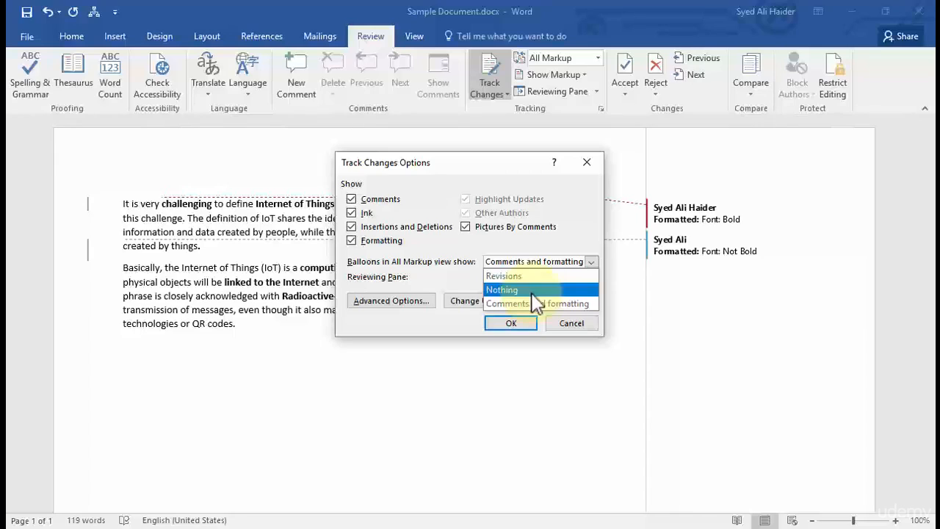
pyautogui.click(502, 290)
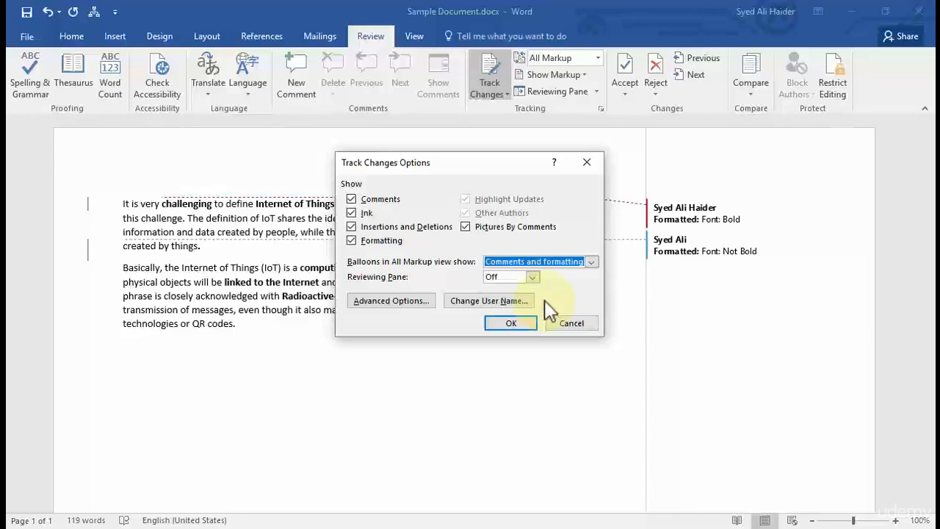
pyautogui.moveTo(580, 287)
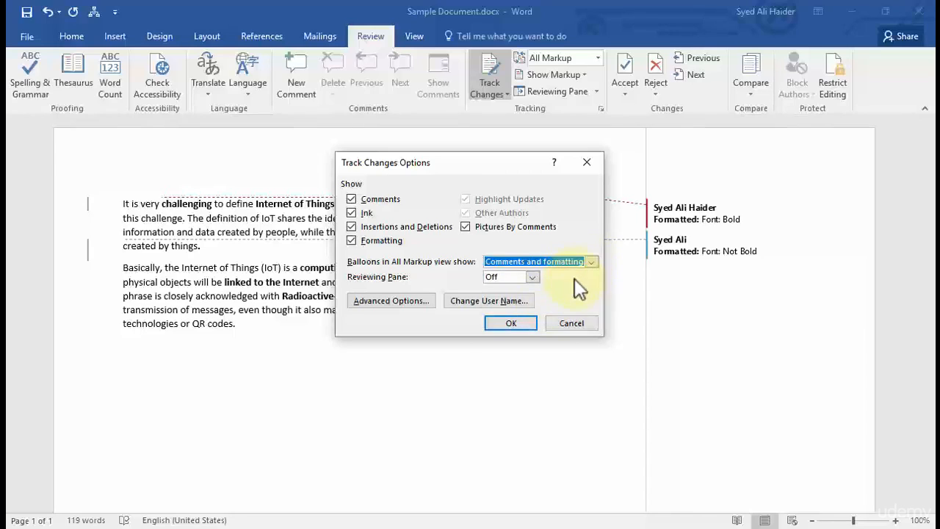
pyautogui.click(532, 277)
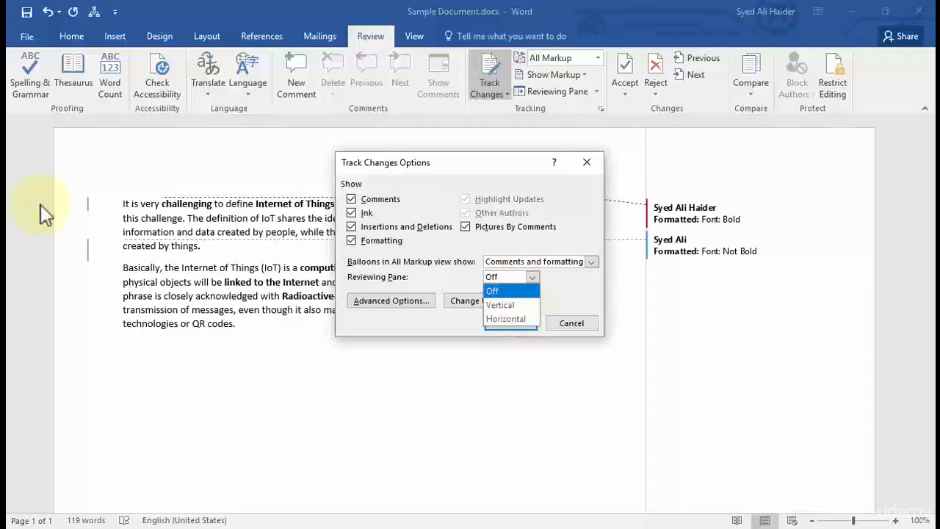
pyautogui.moveTo(72, 249)
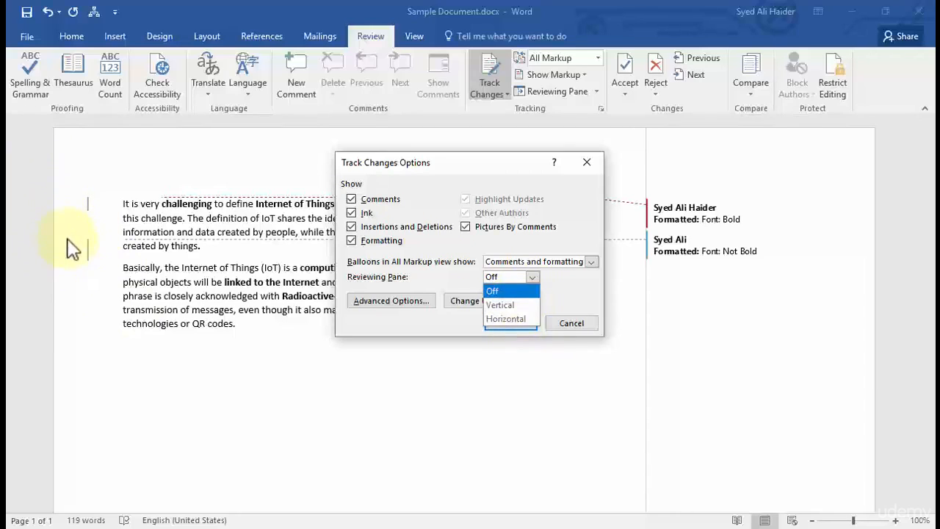
pyautogui.moveTo(73, 162)
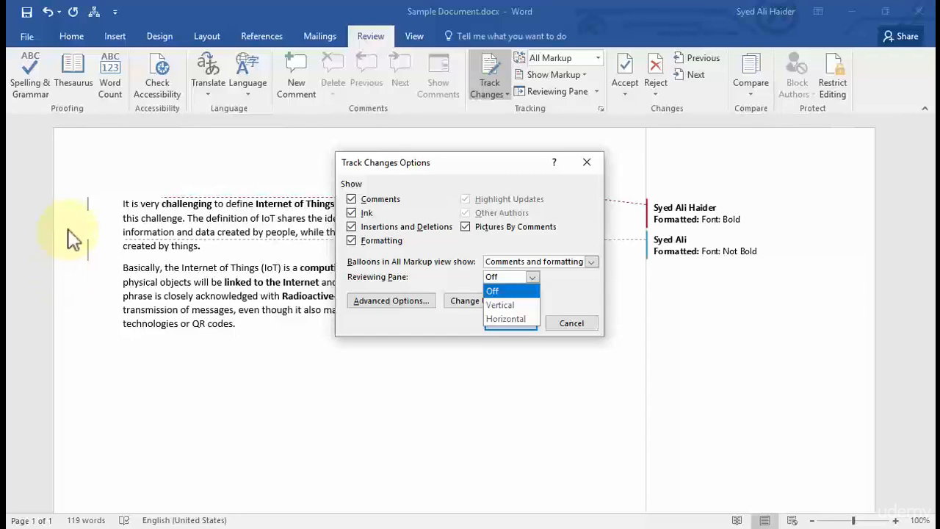
pyautogui.moveTo(231, 279)
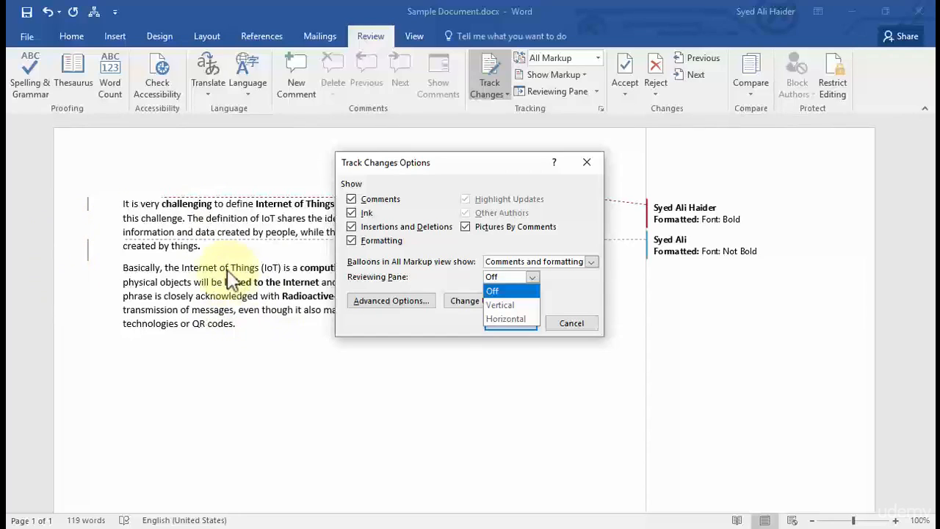
pyautogui.click(493, 290)
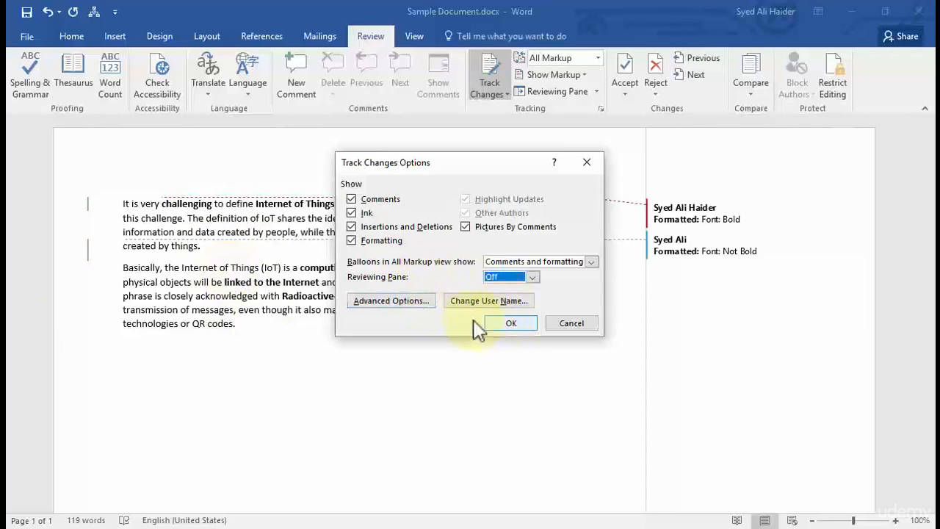
pyautogui.click(391, 300)
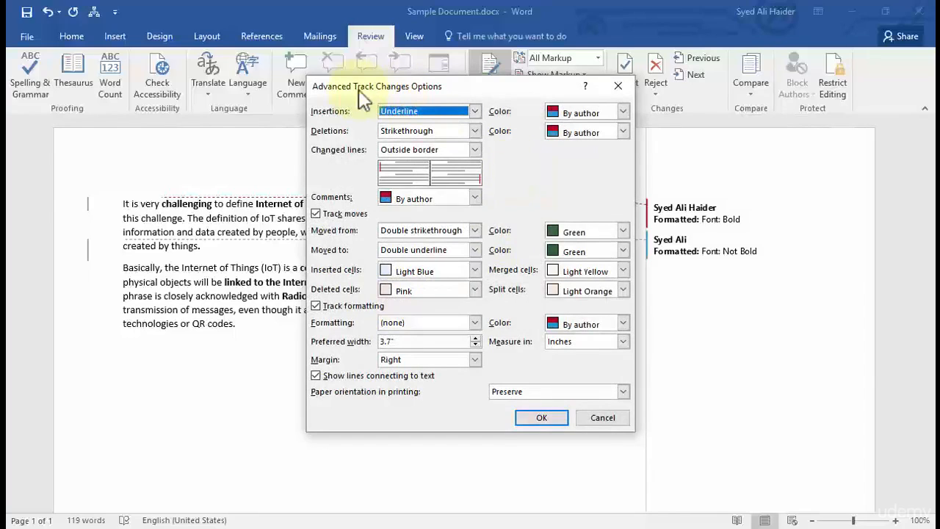
pyautogui.moveTo(448, 95)
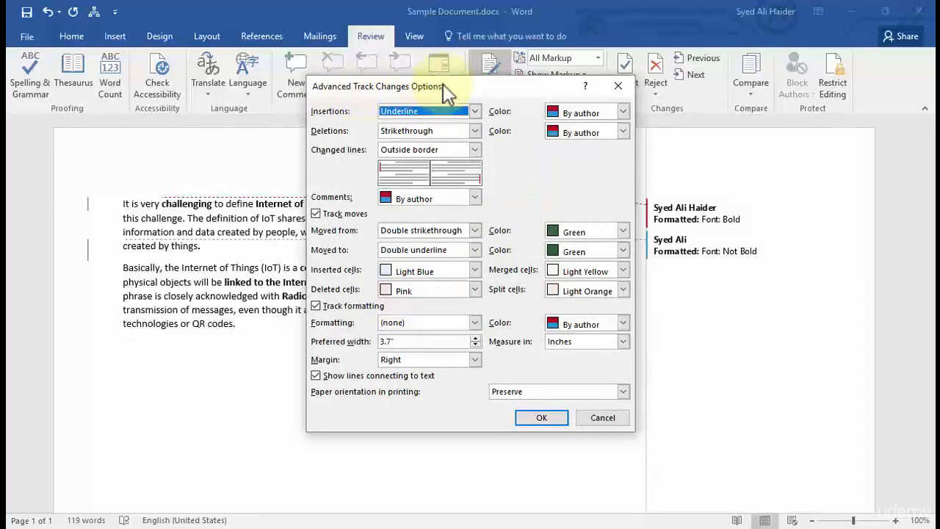
pyautogui.moveTo(352, 118)
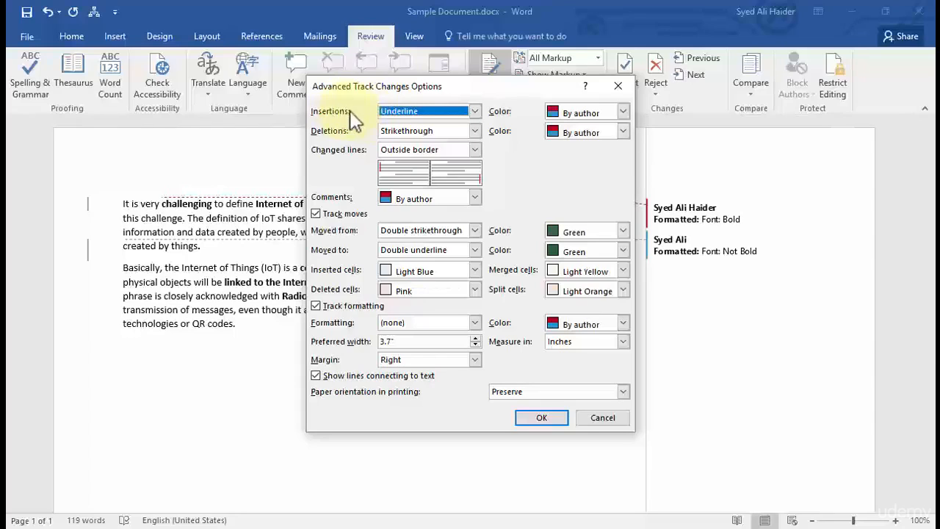
pyautogui.moveTo(270, 213)
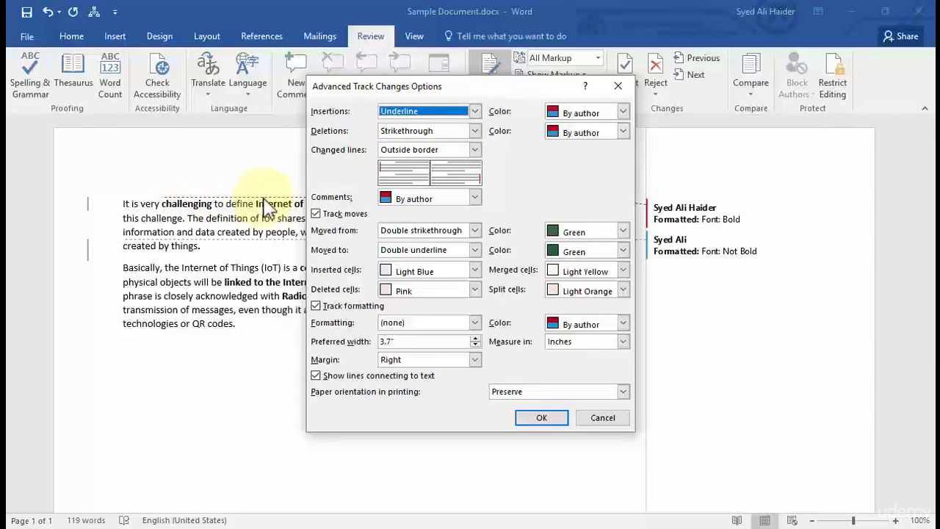
pyautogui.moveTo(213, 209)
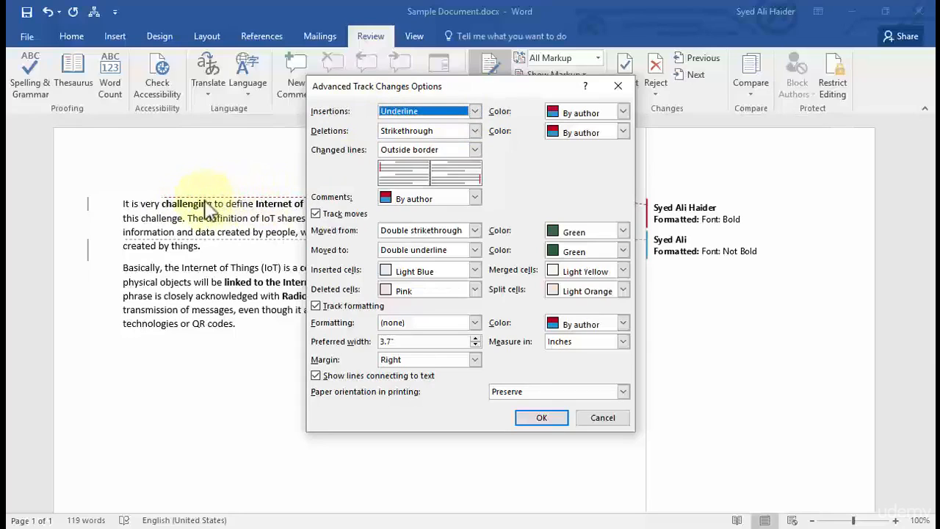
pyautogui.moveTo(235, 242)
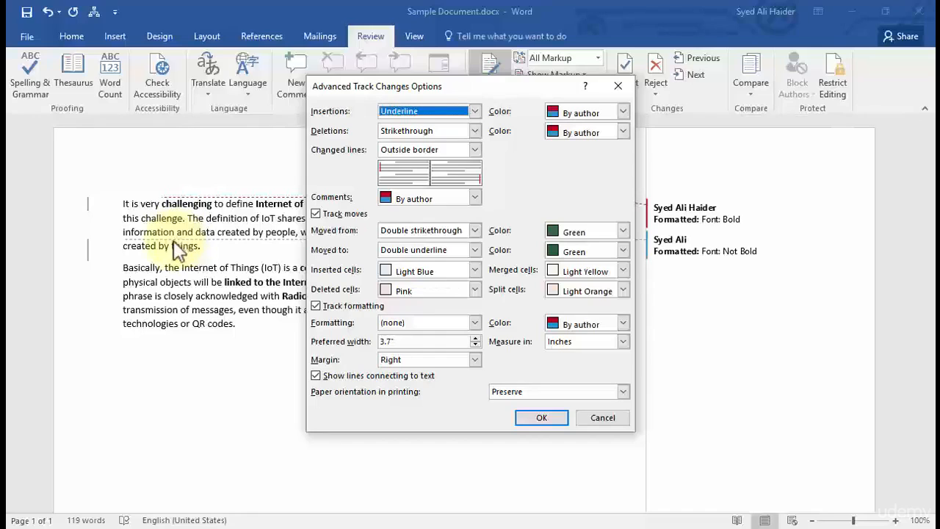
pyautogui.moveTo(174, 238)
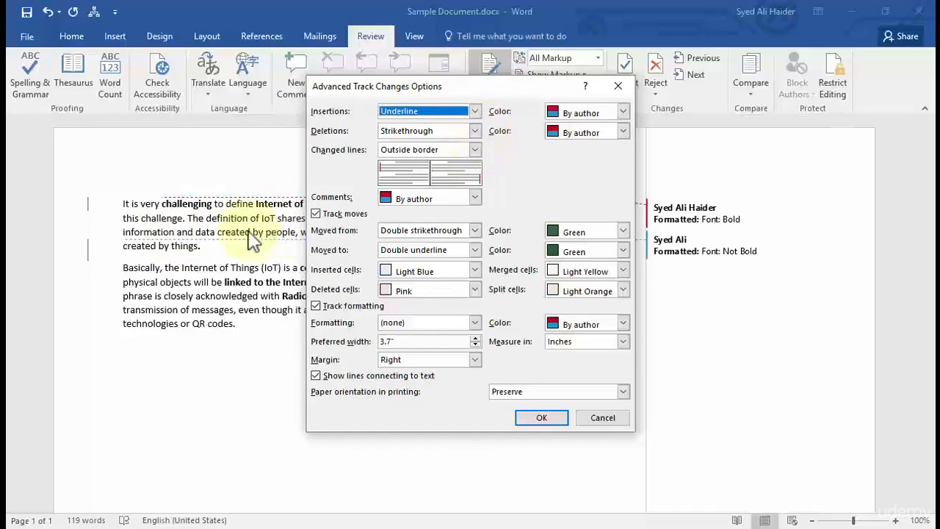
pyautogui.moveTo(189, 235)
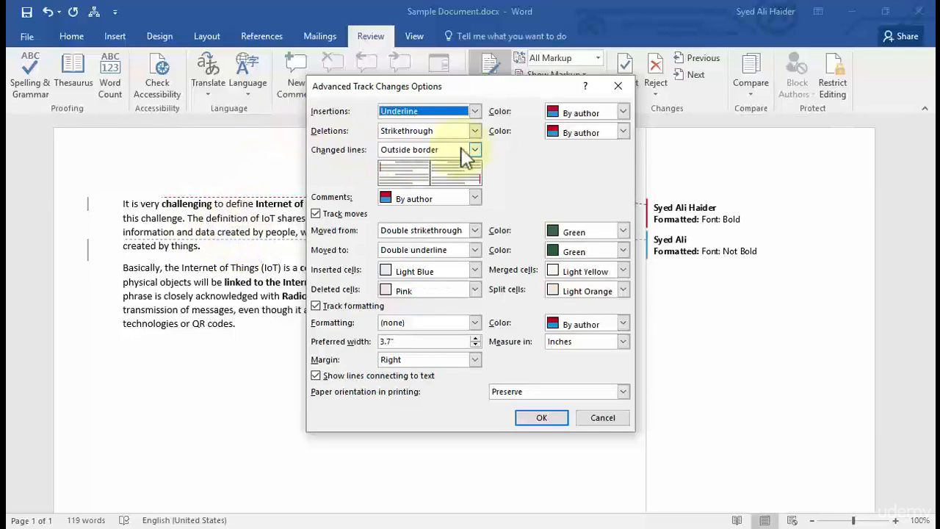
pyautogui.moveTo(99, 249)
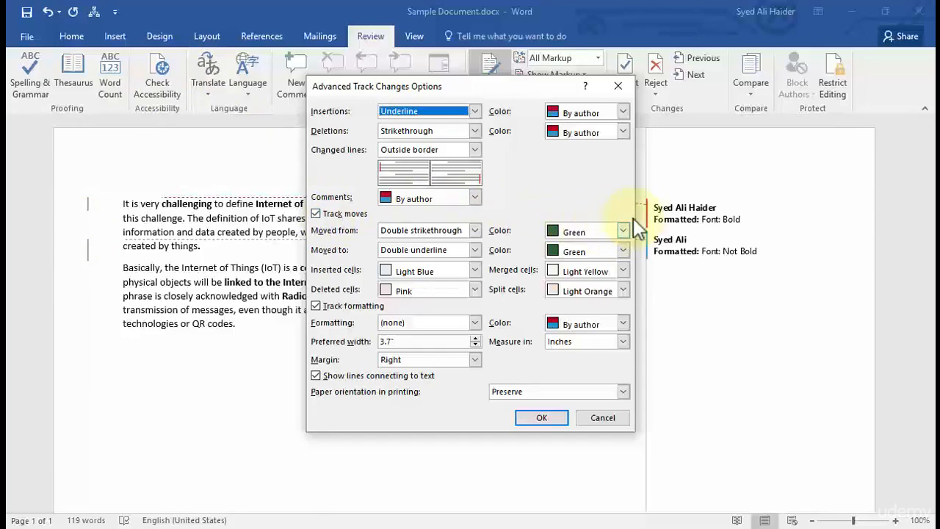
pyautogui.moveTo(628, 327)
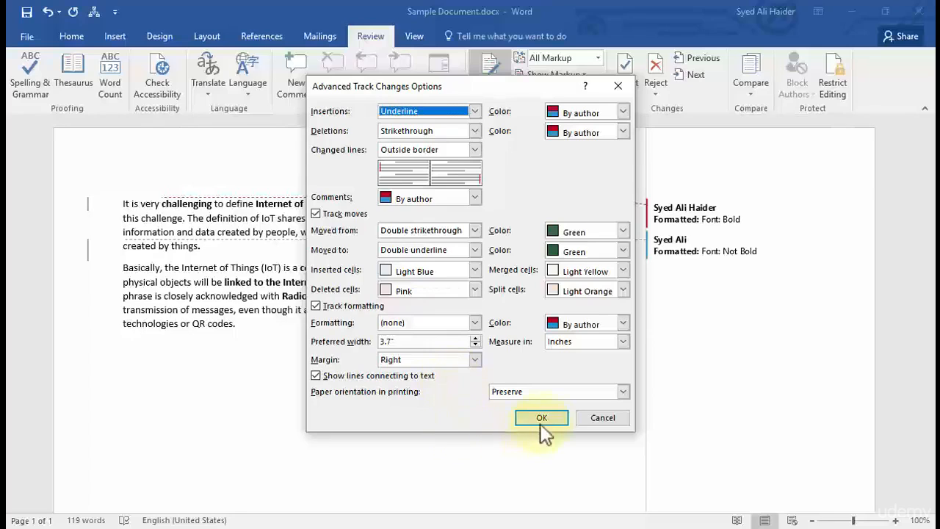
# - Close Advanced Track Changes Options, keeping the default insertion, deletion, move and formatting marks
pyautogui.click(542, 418)
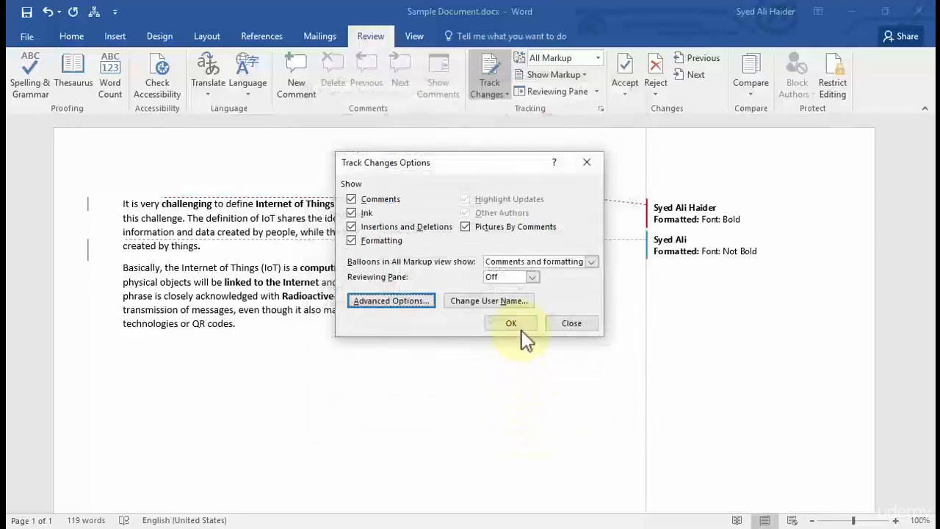
# - Close Track Changes Options and place the cursor after 'computing concept'
pyautogui.click(512, 323)
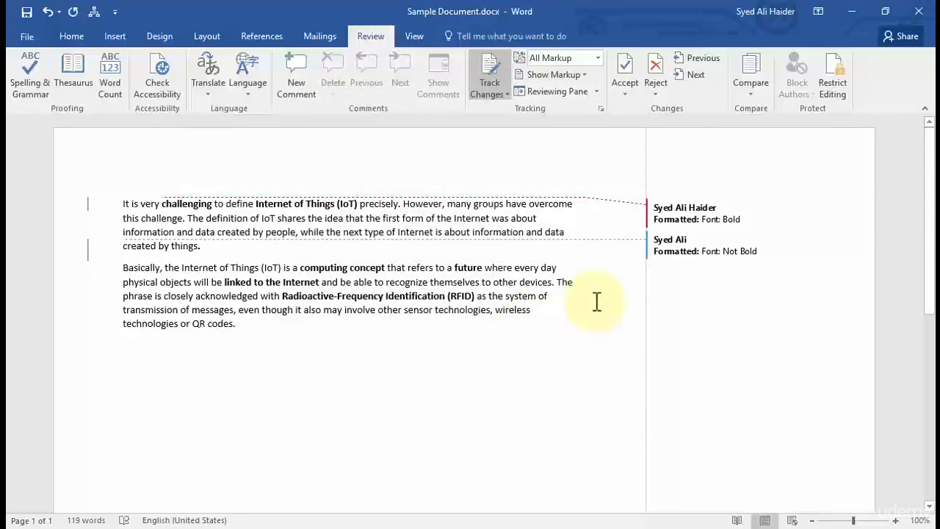
pyautogui.moveTo(533, 316)
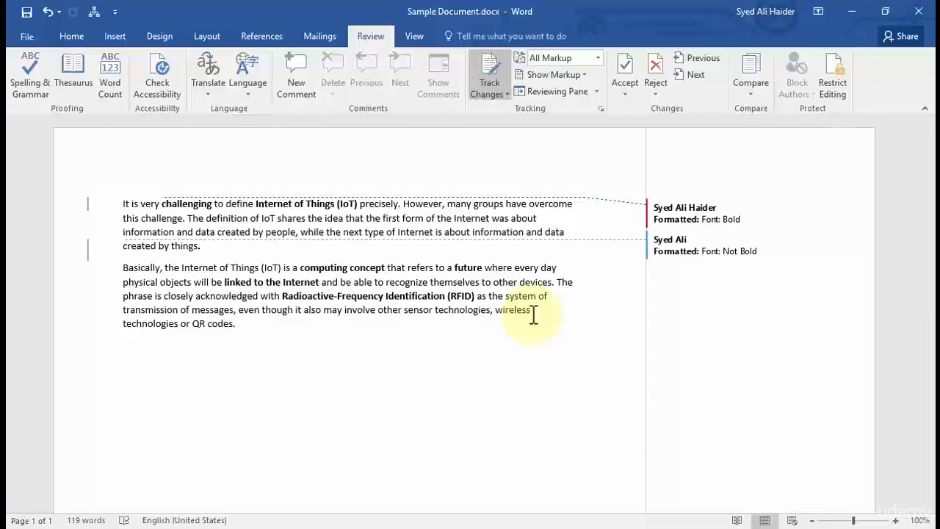
pyautogui.click(385, 268)
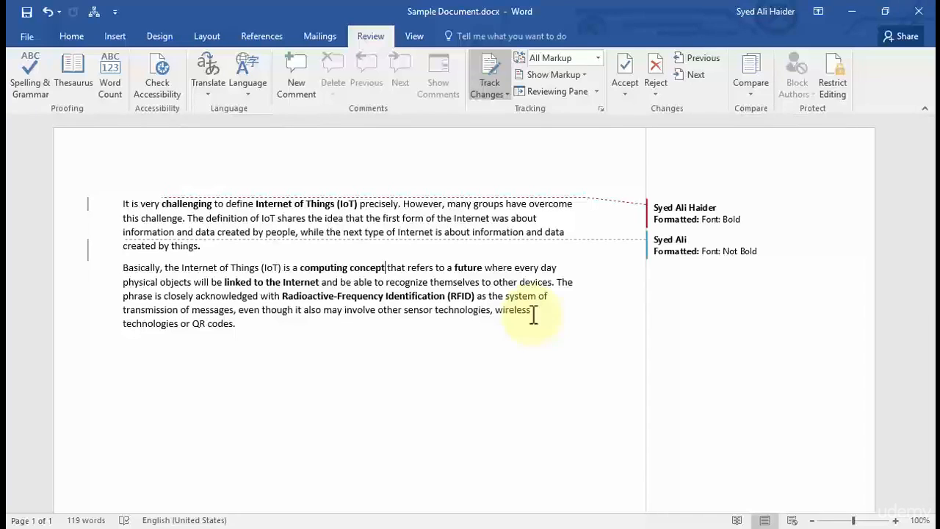